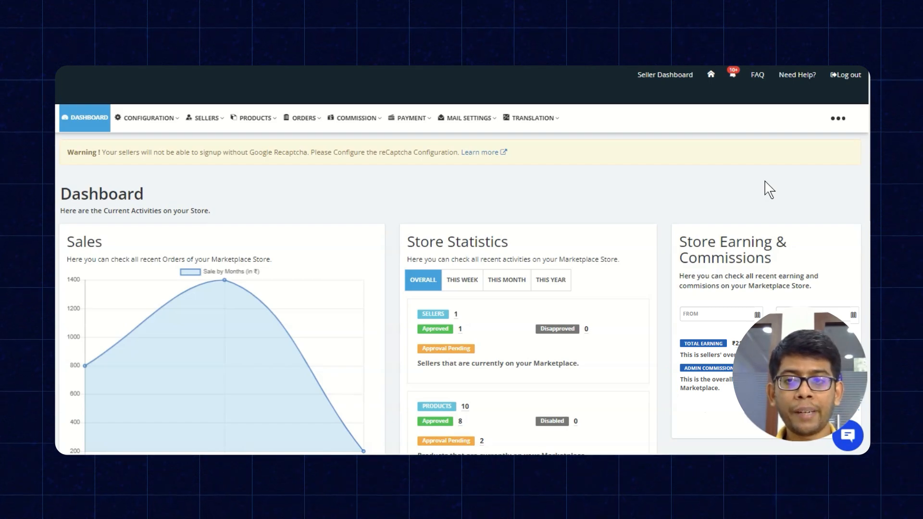
- From the admin dashboard, show the Configuration menu's list of marketplace configuration sections
left_click(837, 118)
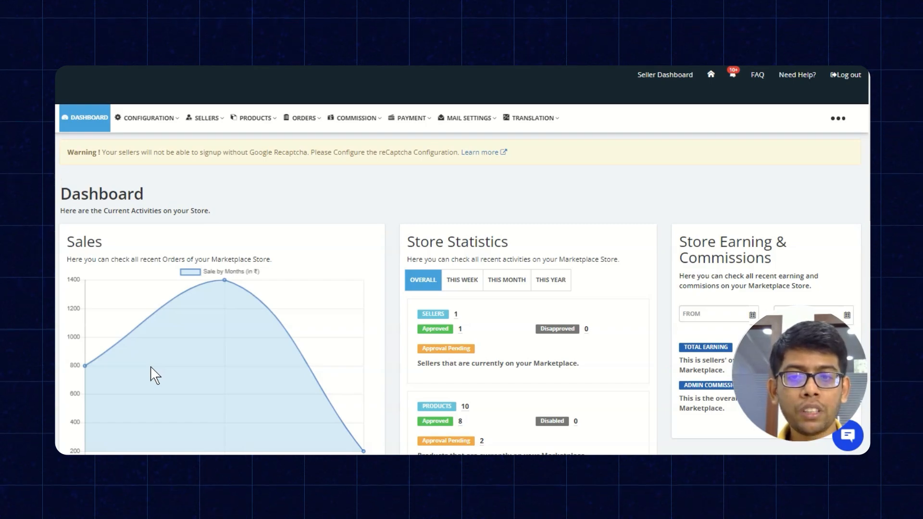
left_click(147, 118)
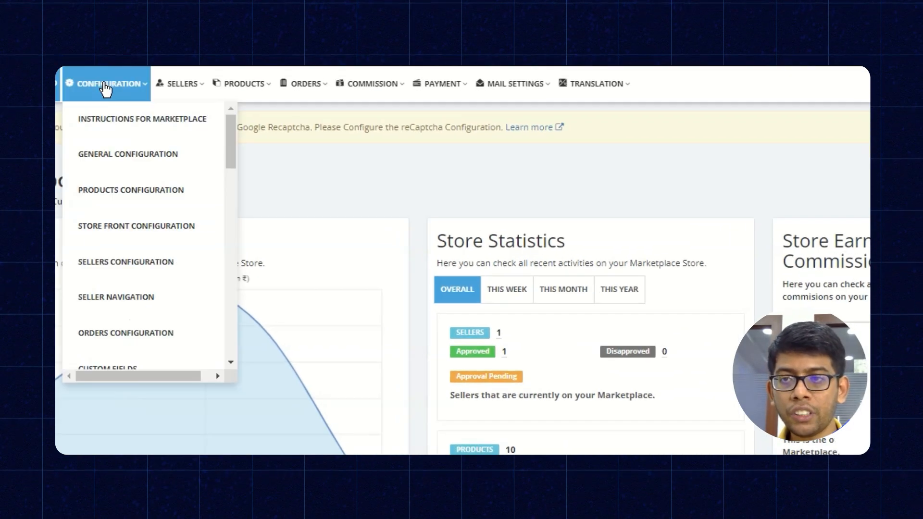
- Enable Seller Vacation in Sellers Configuration and save the changes
left_click(125, 262)
type("Seller Vacation")
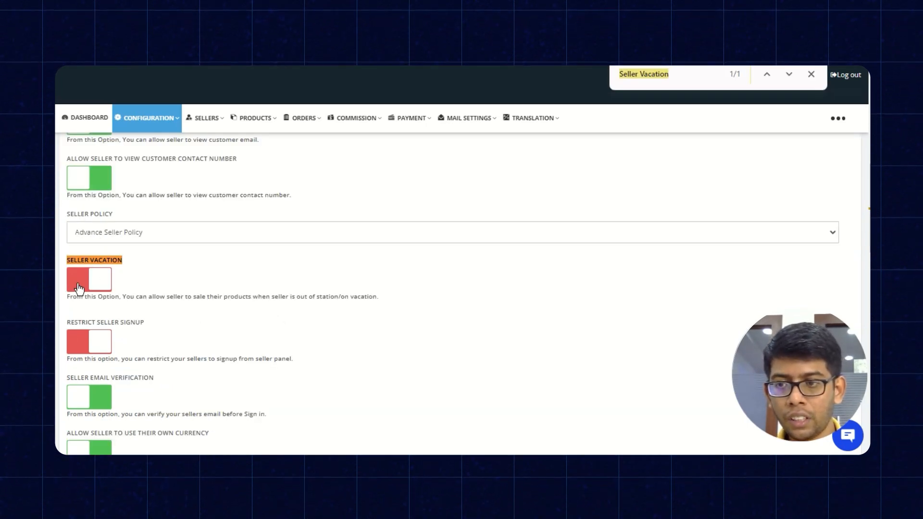
scroll("down", 3)
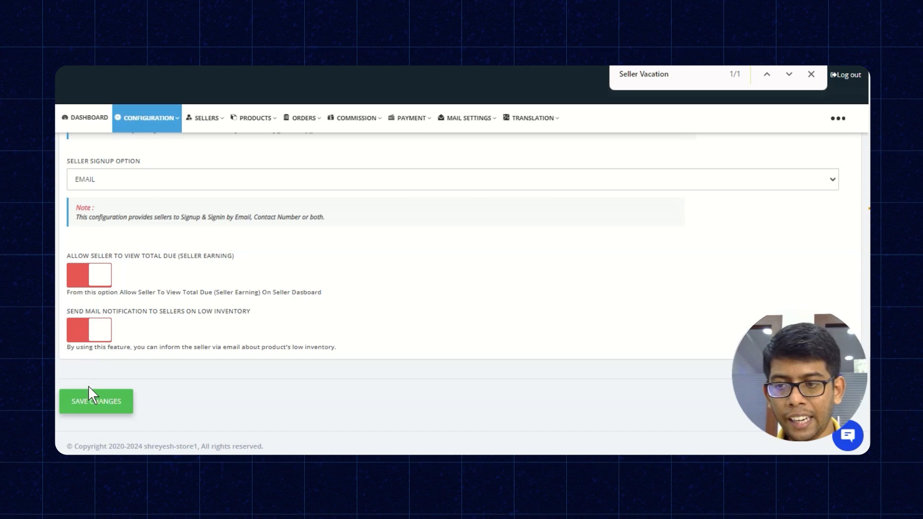
left_click(95, 401)
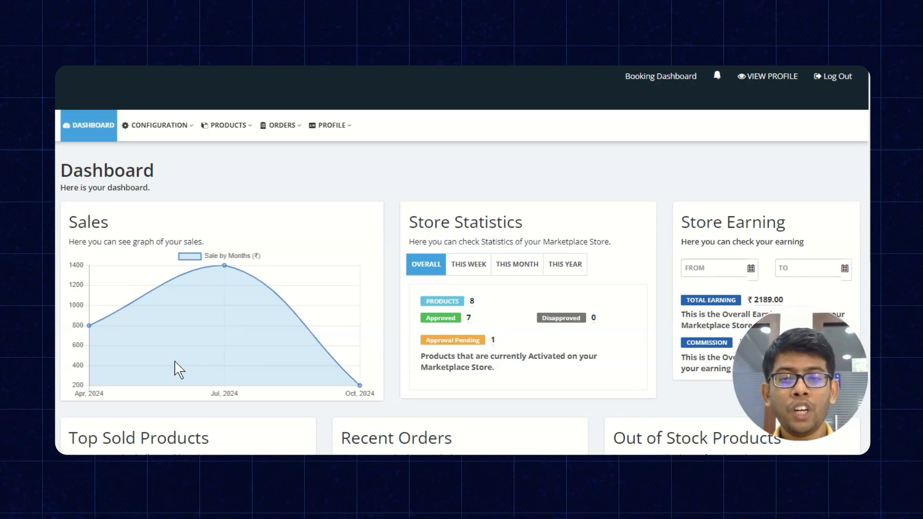
mouse_move(376, 179)
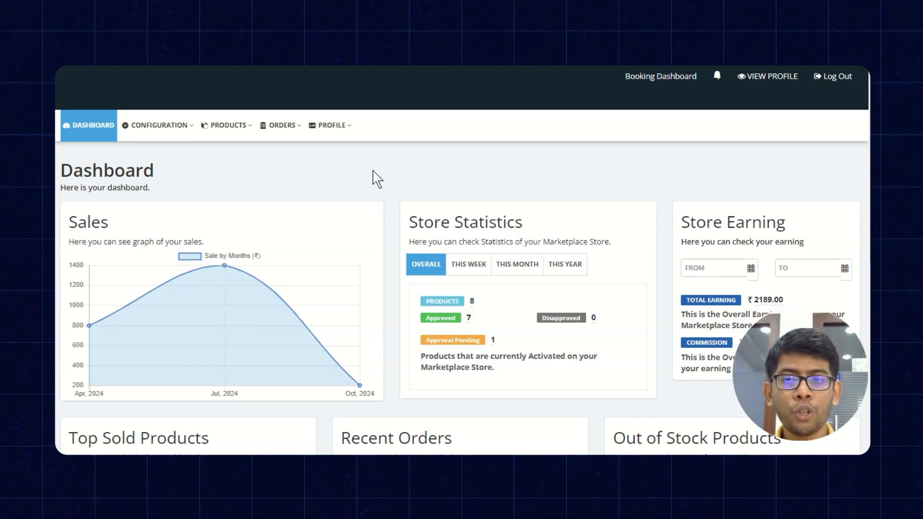
- From Profile > My Account, open the Set Vacation form under Shop Vacation Configuration
left_click(331, 125)
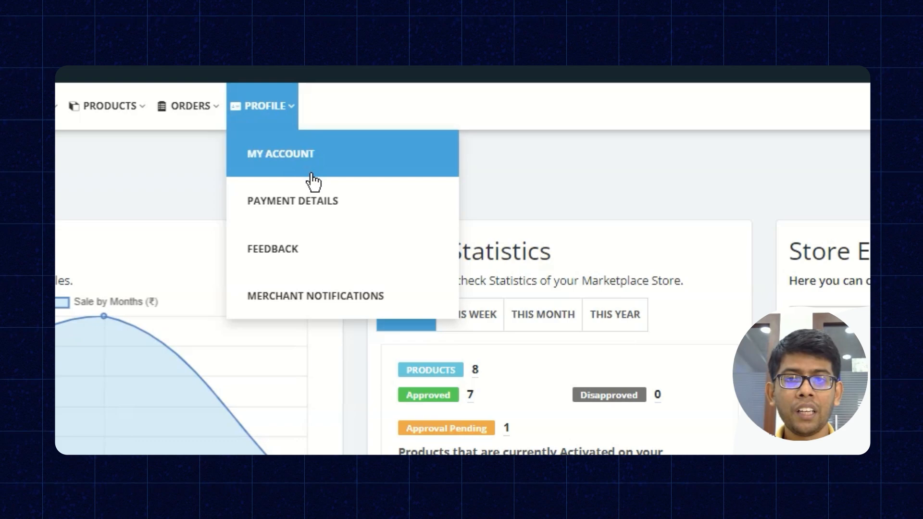
left_click(280, 154)
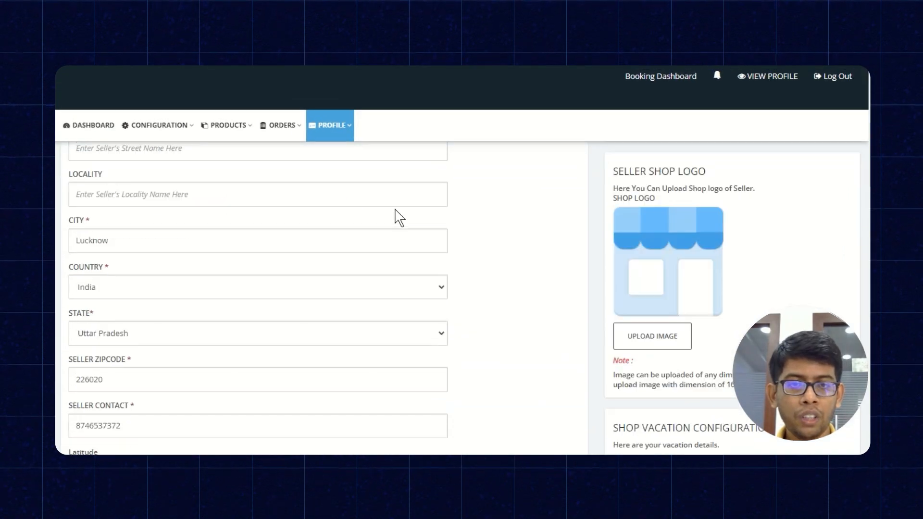
scroll("down", 3)
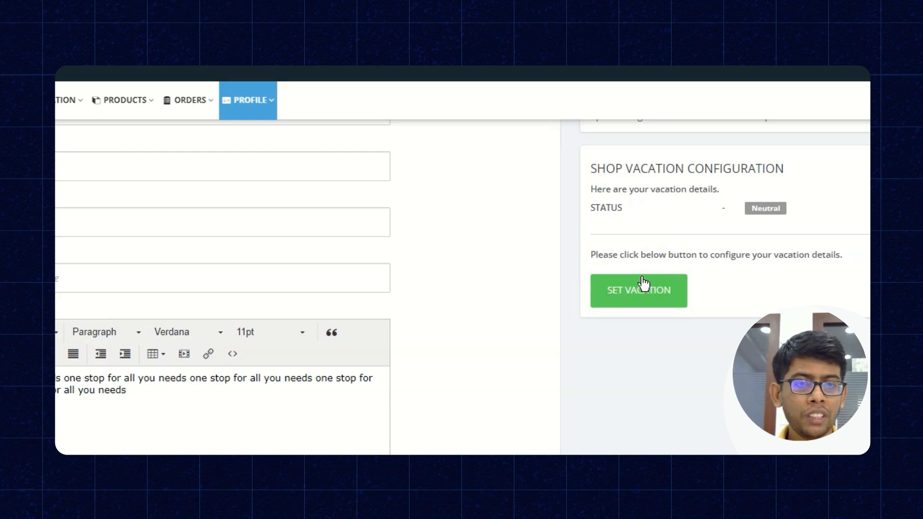
left_click(638, 290)
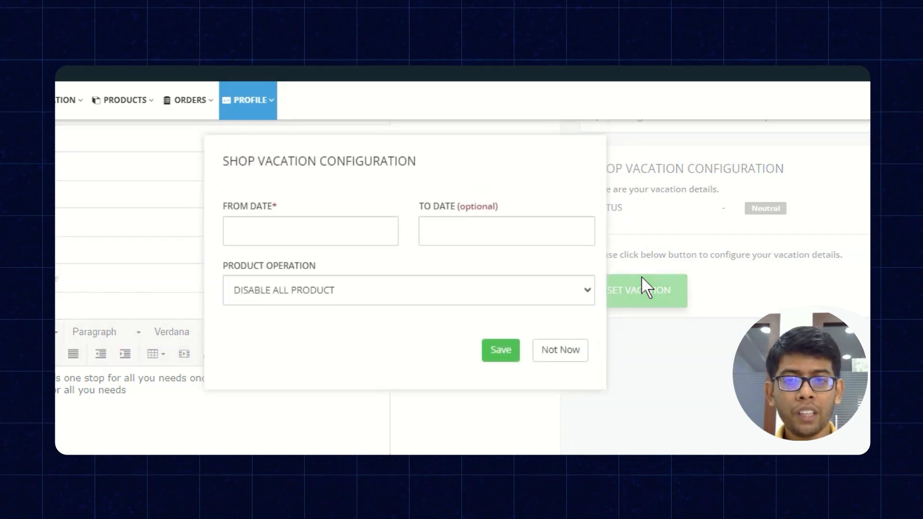
- Save a 21–29 Oct 2024 vacation with Continue Selling and an 'I am currently away' message
left_click(311, 231)
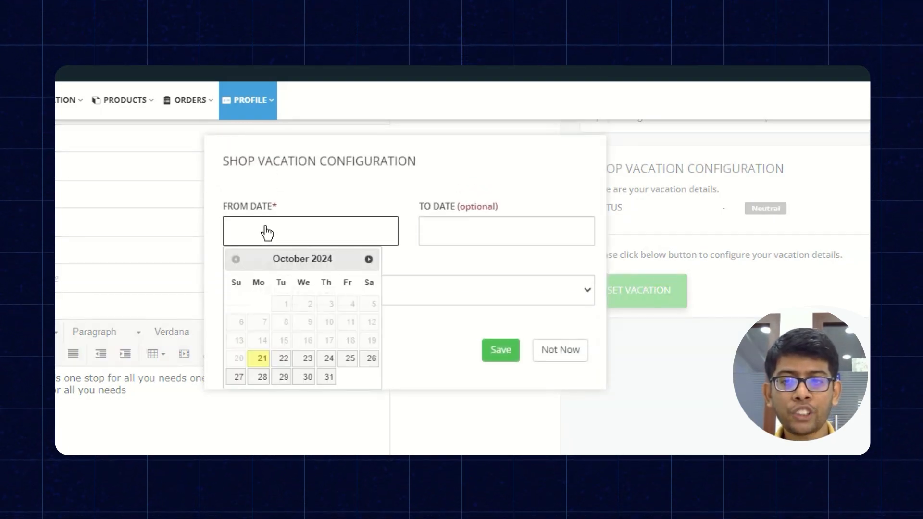
left_click(262, 359)
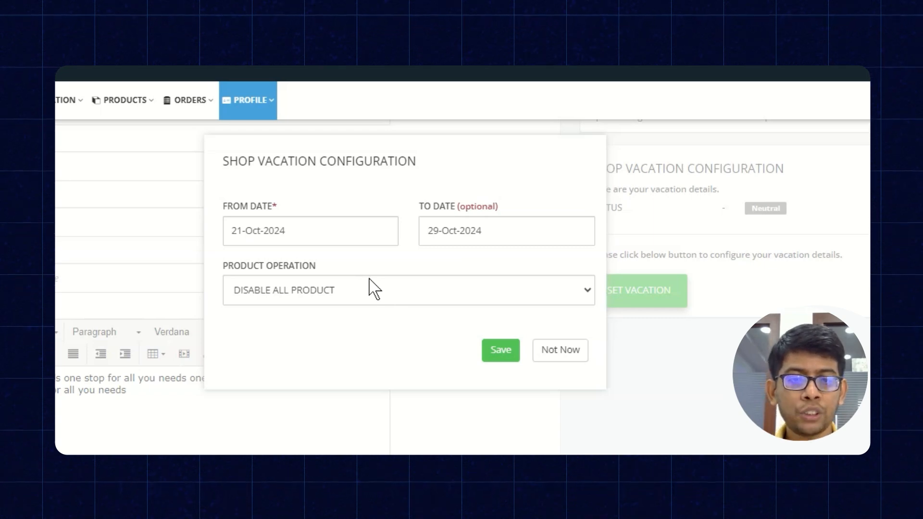
left_click(408, 290)
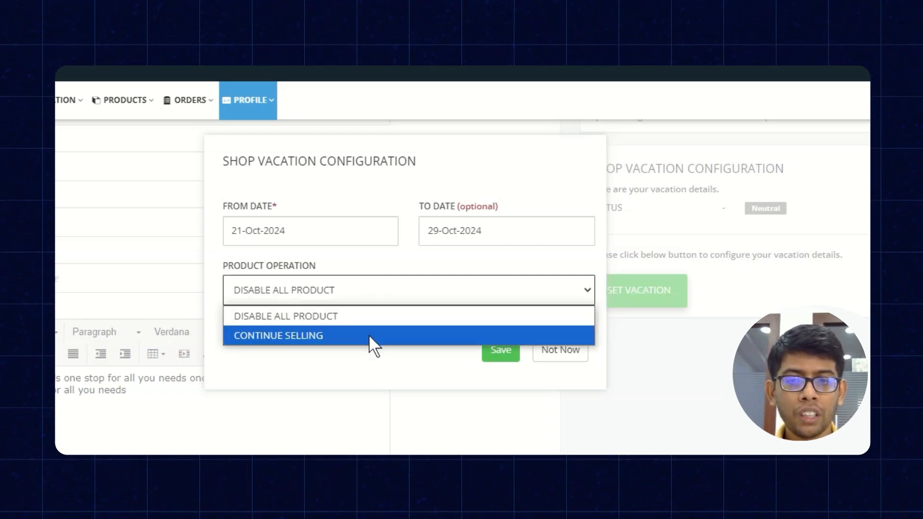
mouse_move(368, 317)
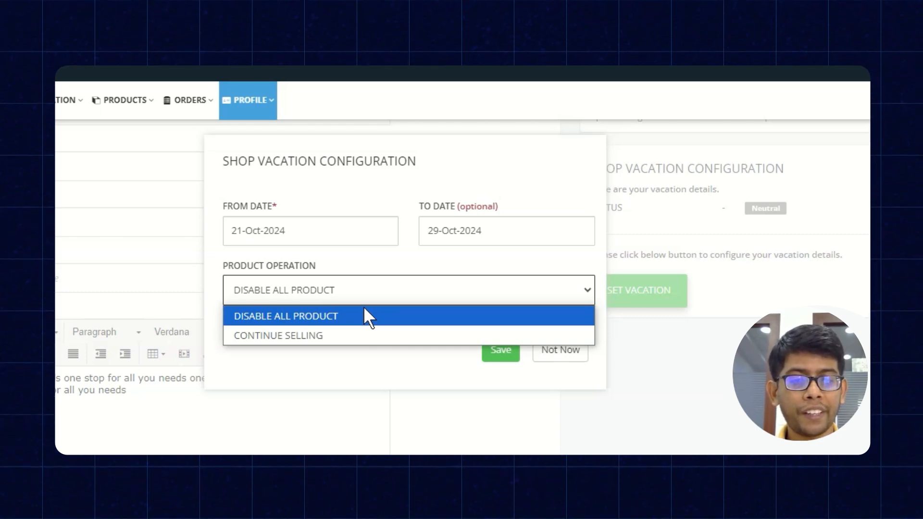
mouse_move(362, 336)
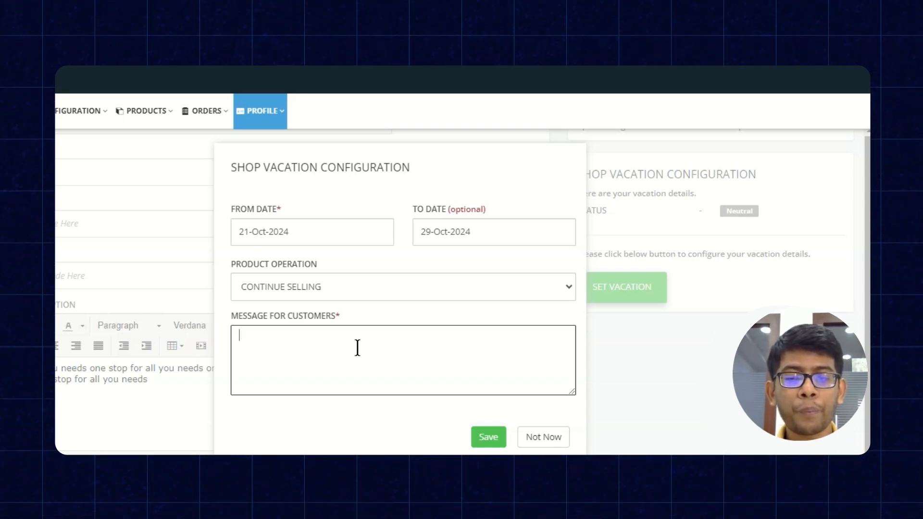
type("I am currently away but your order will be processed as soon as i return")
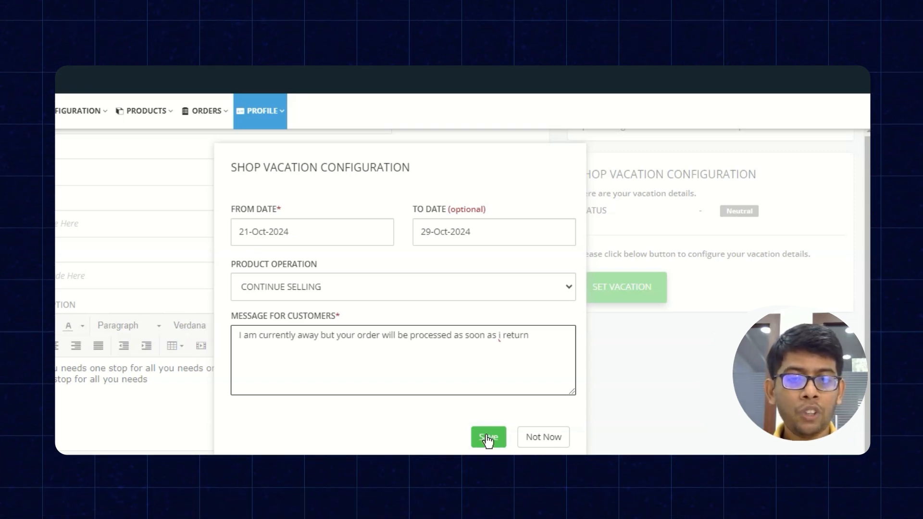
left_click(488, 437)
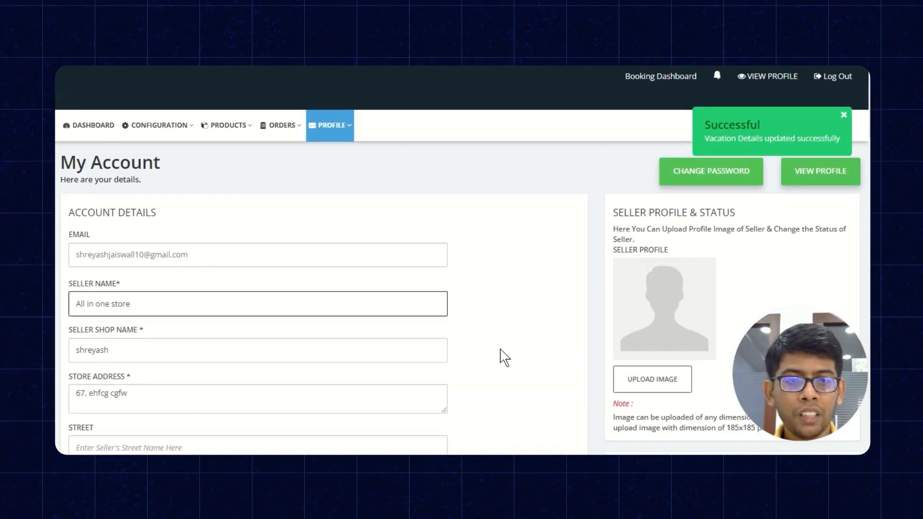
scroll("down", 3)
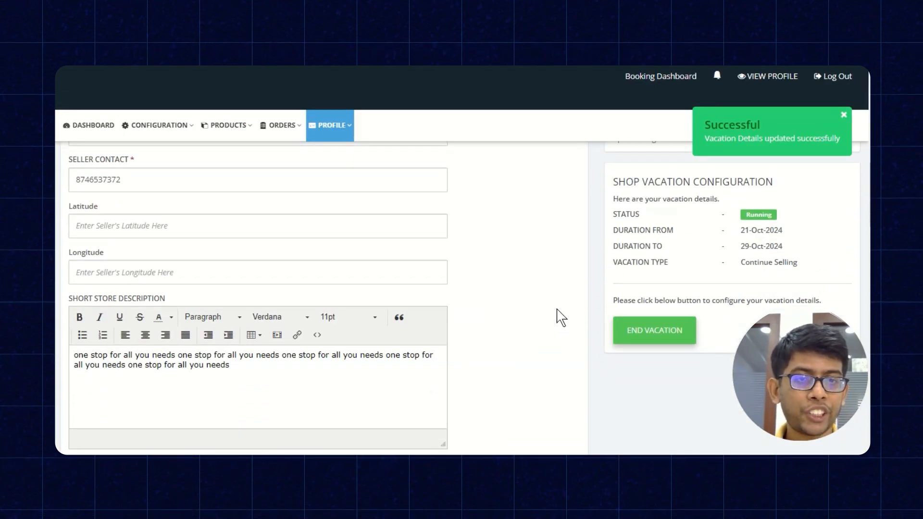